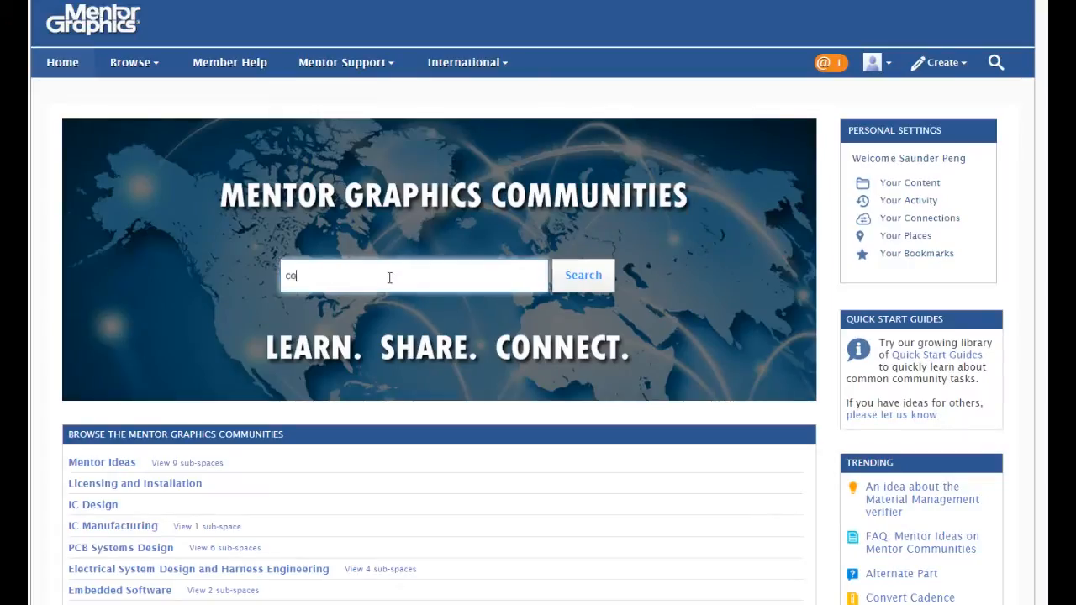
# Search Mentor Graphics Communities for 'convert virtuoso layer to DESIGNrev'.
pyautogui.write('convert virtuoso')
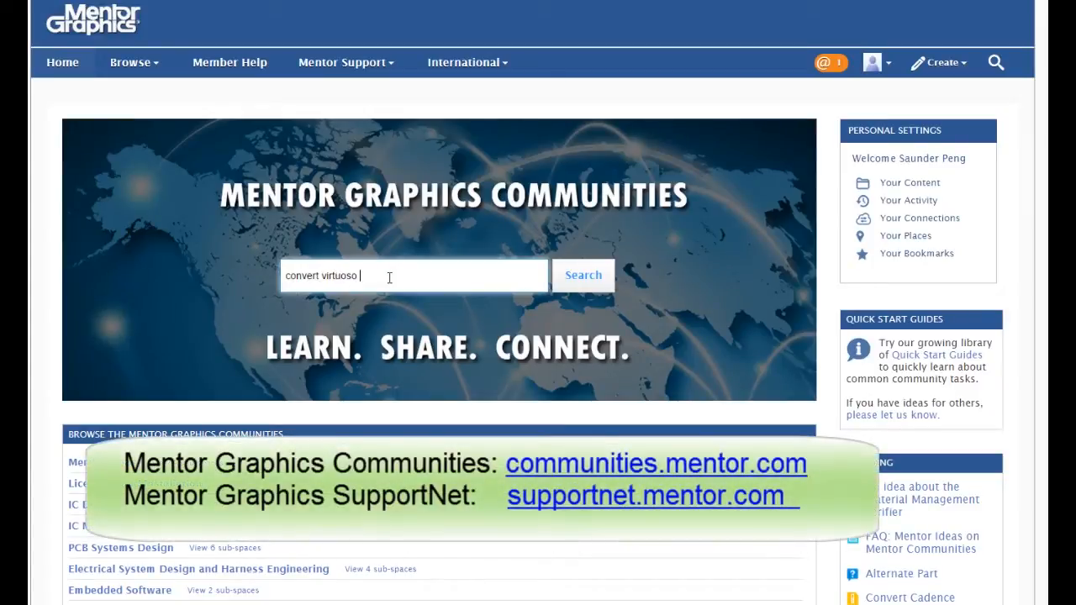
pyautogui.write('layer to DESIGNr')
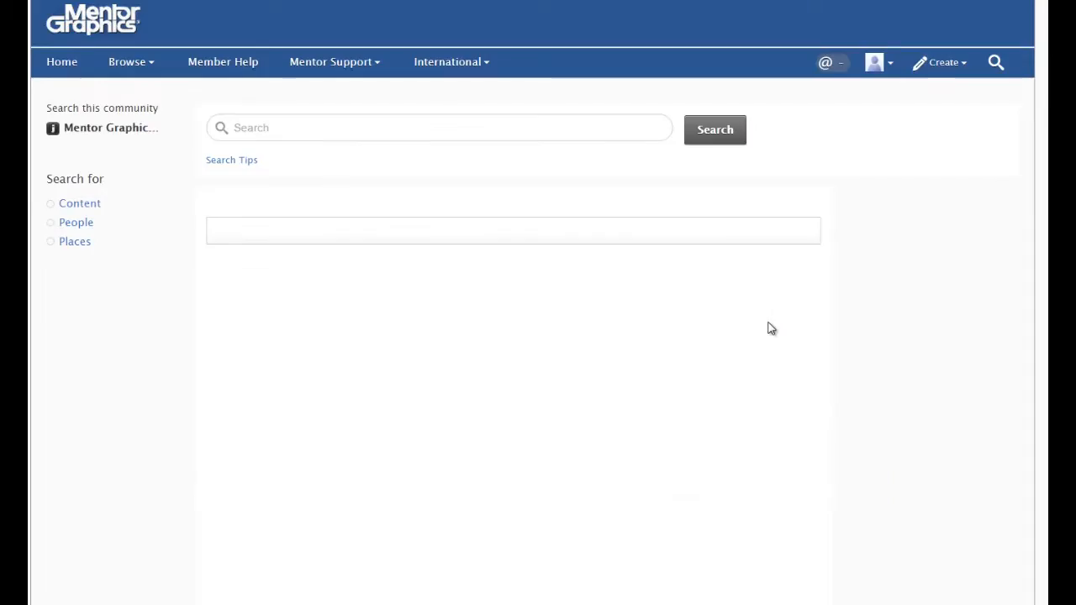
pyautogui.write('convert virtuoso layer to DESIGNrev')
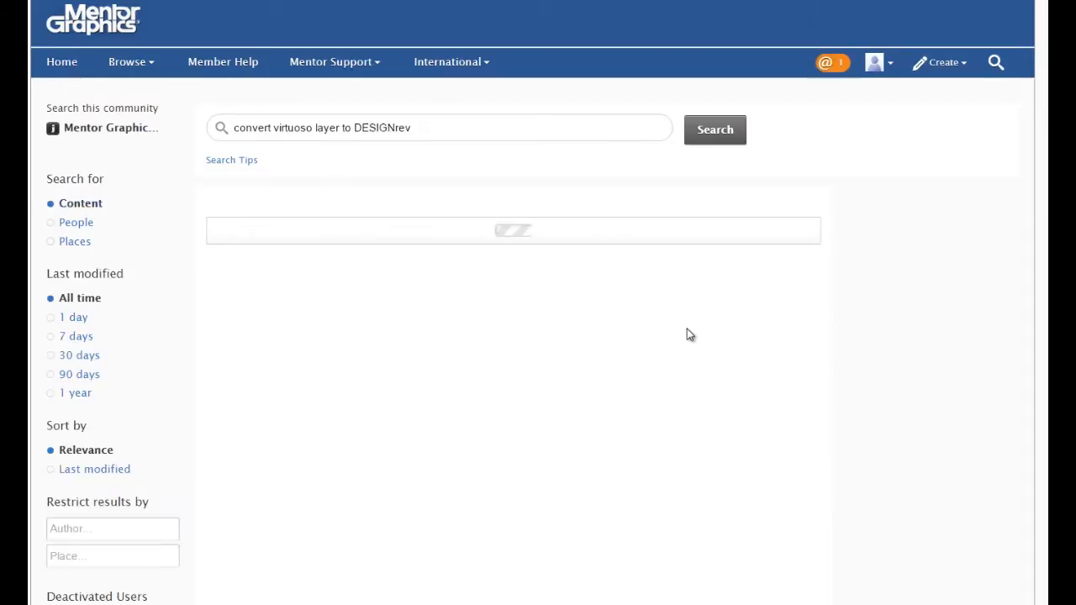
pyautogui.click(714, 129)
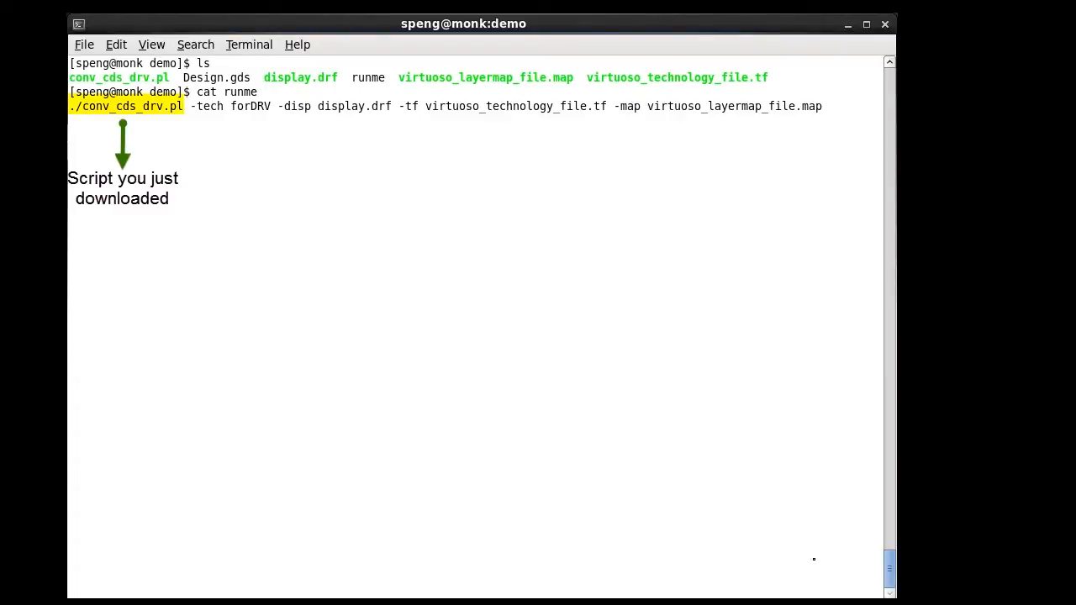
pyautogui.moveTo(753, 546)
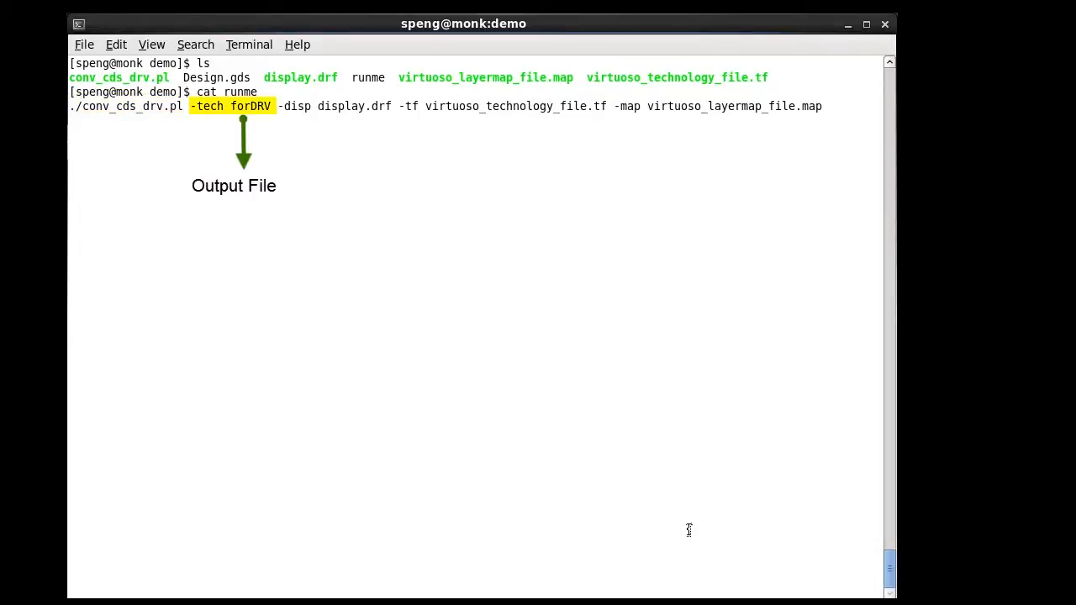
pyautogui.moveTo(279, 327)
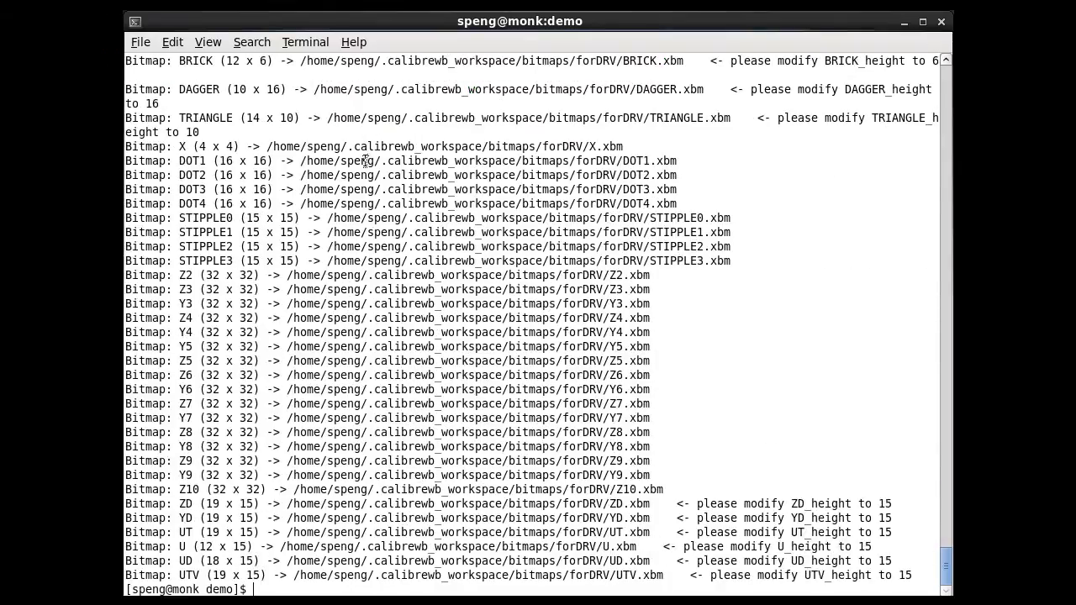
# List files to confirm forDRV.layerprops, then open Design.gds with 'calibredrv Design.gds -l'.
pyautogui.write('ls')
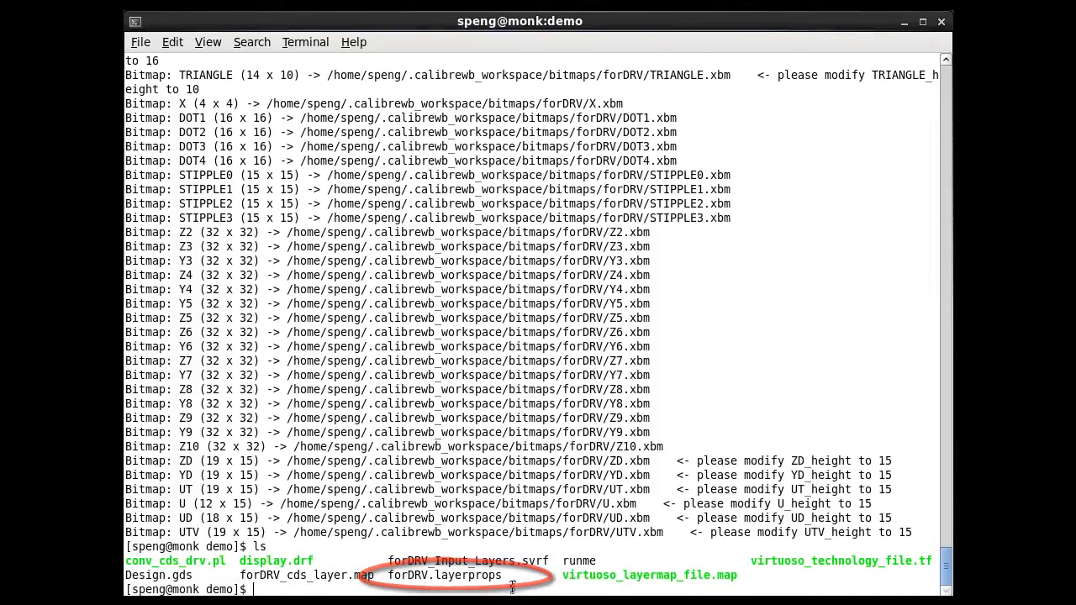
pyautogui.write('calibredrv')
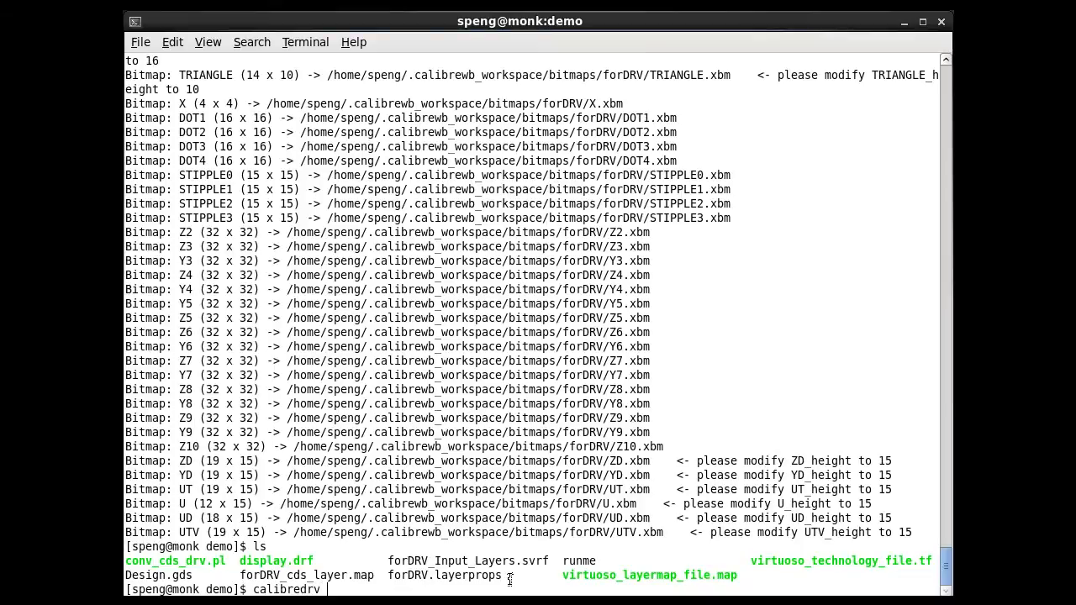
pyautogui.write('Design.gds -l')
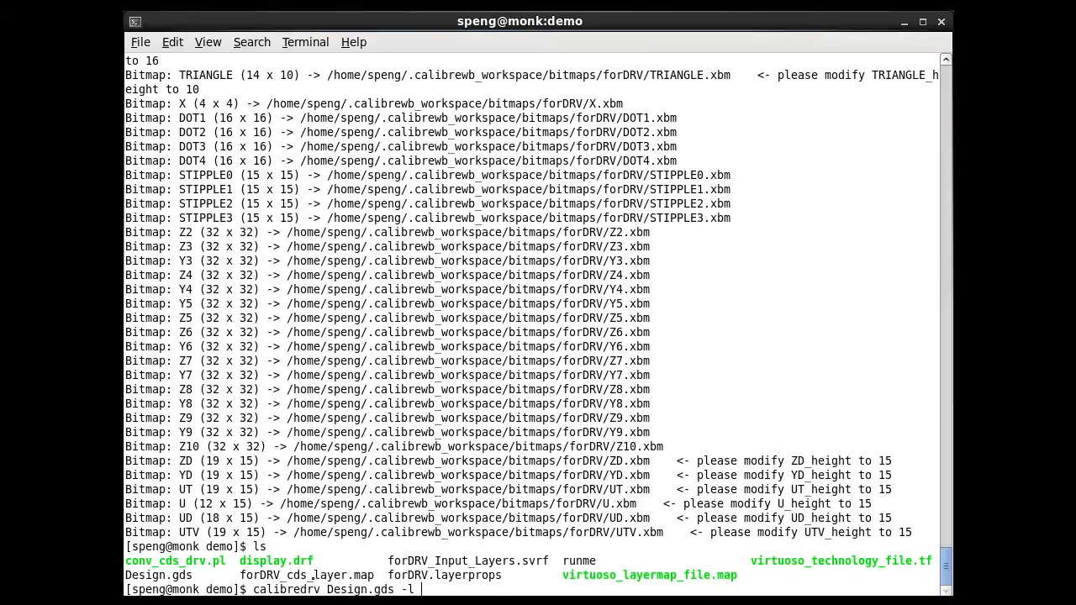
pyautogui.press('Return')
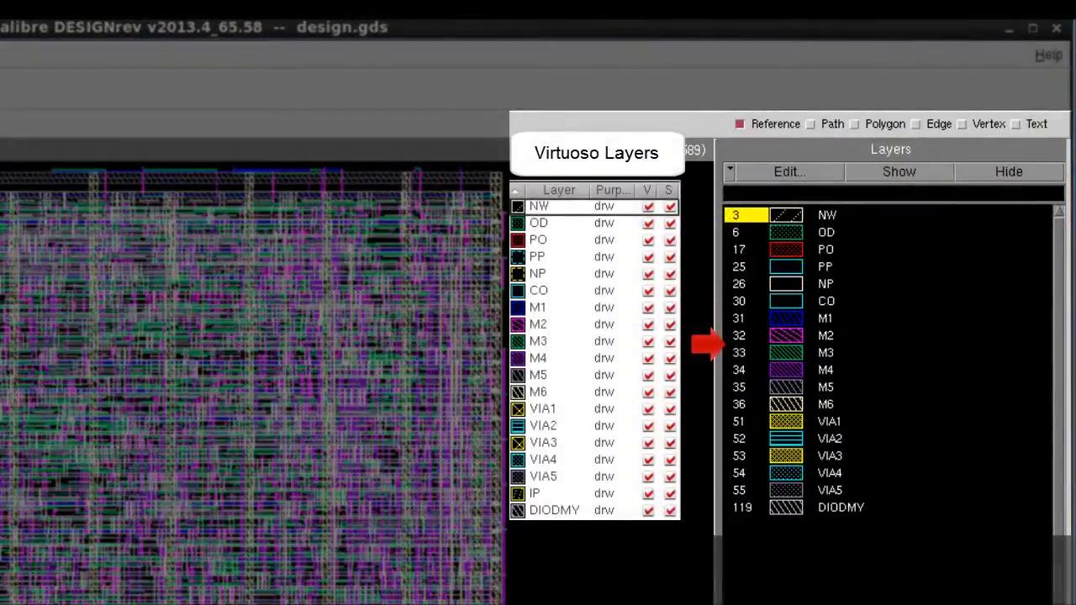